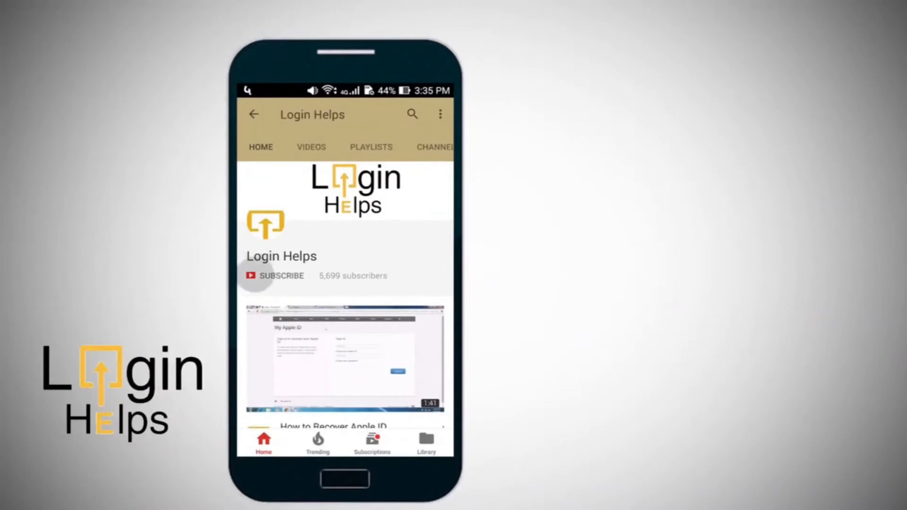
Switch to the Chrome window showing the Flipgrid Topic Details page.
left_click(280, 276)
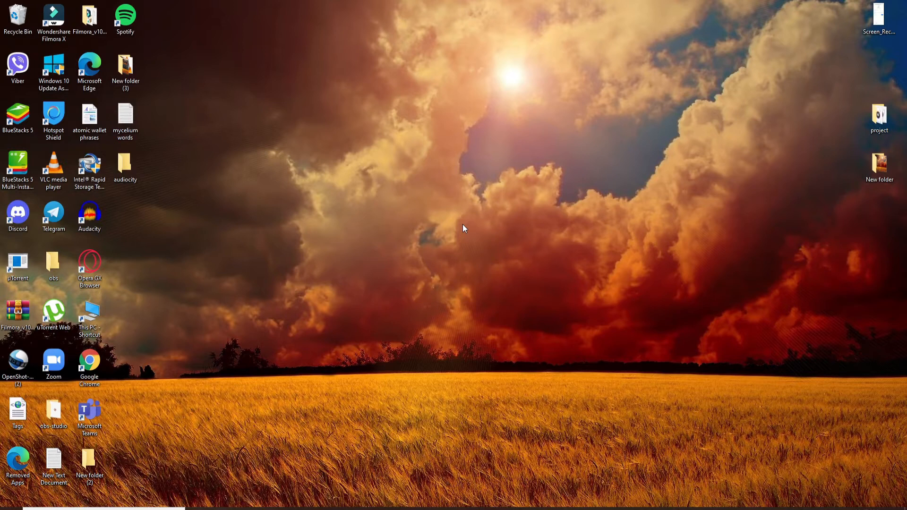
mouse_move(562, 199)
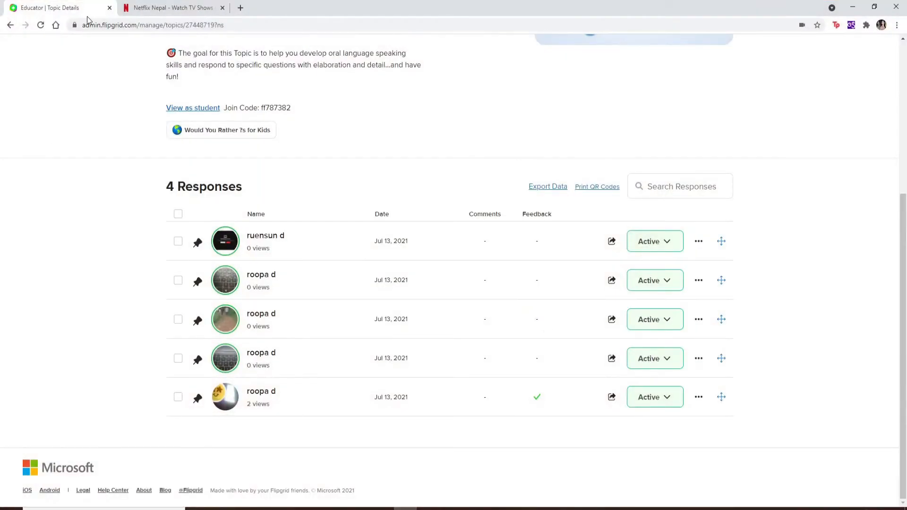
Return to the discussion list, select 'Let's Play Would You Rather!' and start editing it.
left_click(10, 25)
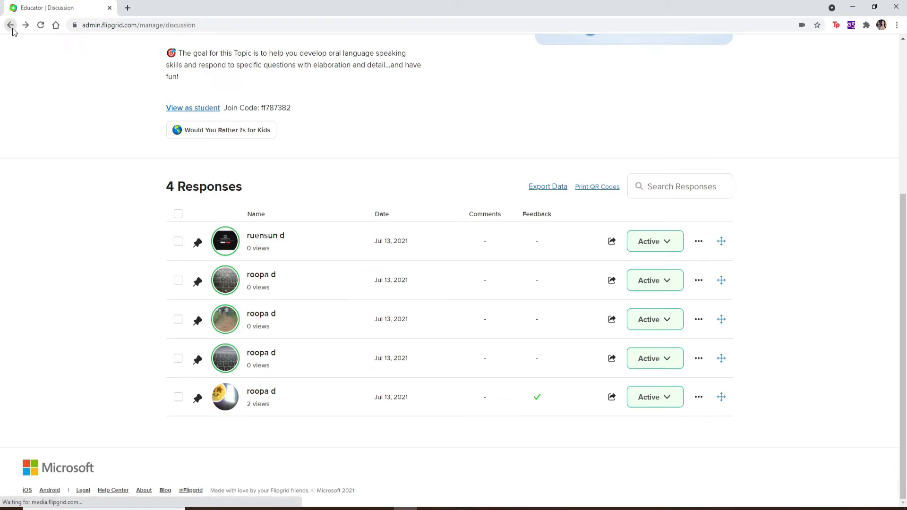
left_click(10, 25)
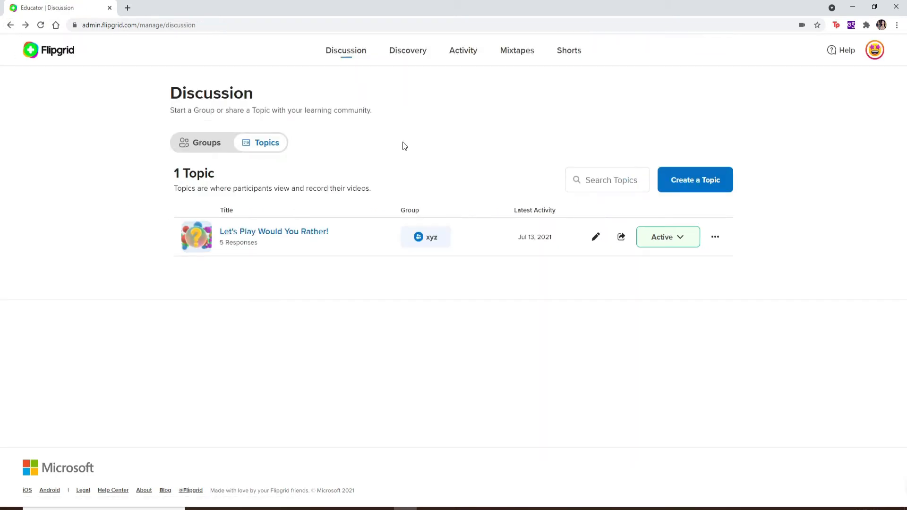
mouse_move(249, 85)
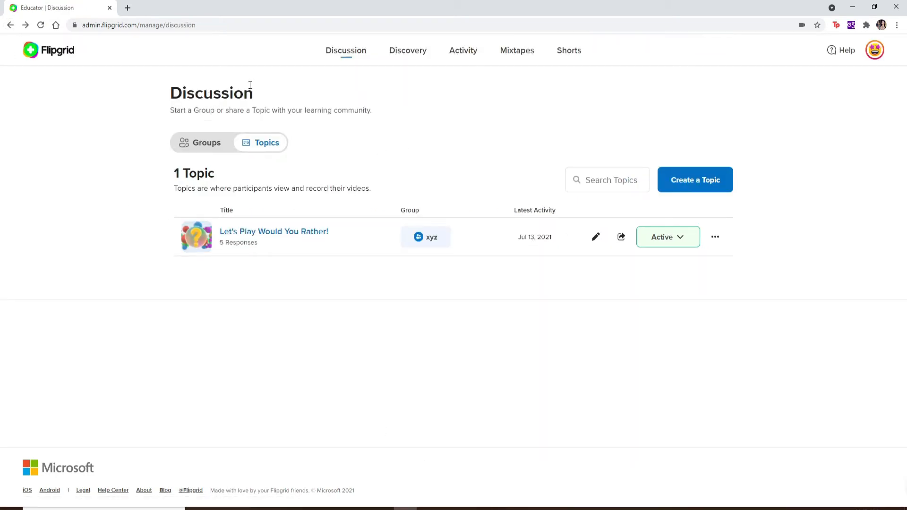
mouse_move(448, 318)
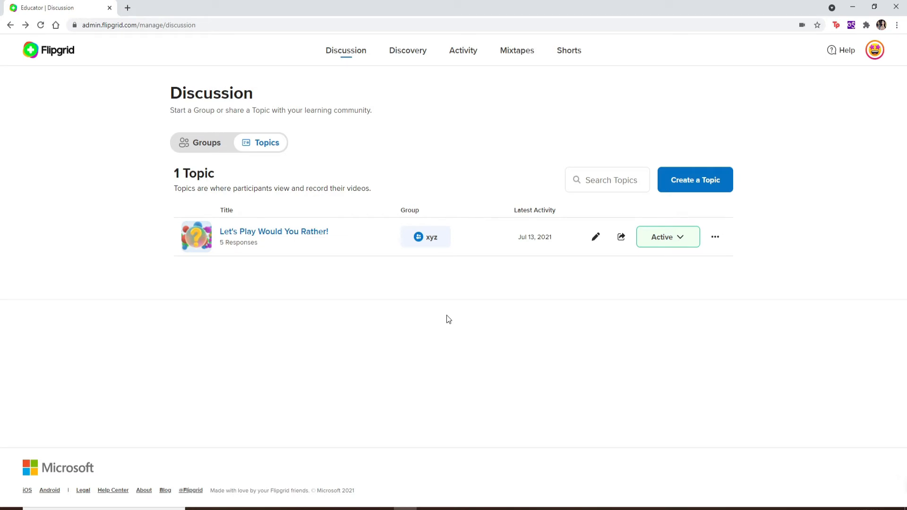
mouse_move(494, 40)
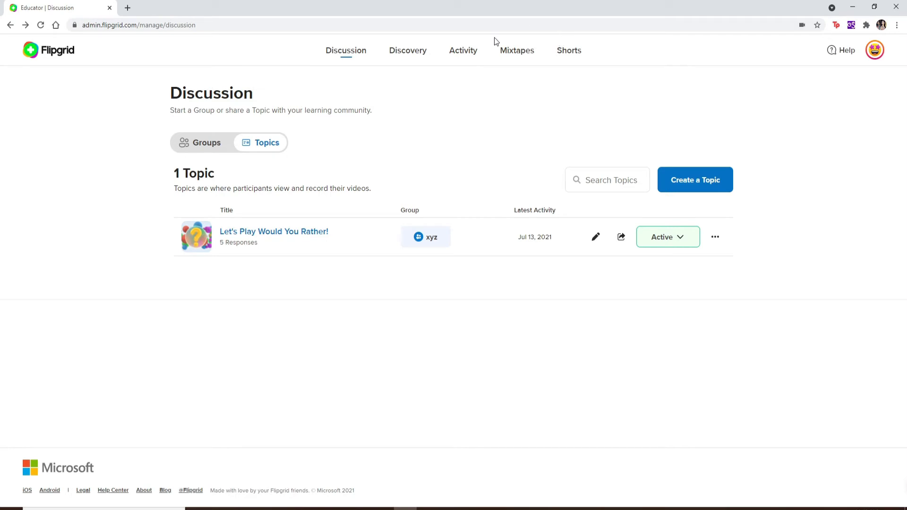
left_click(274, 232)
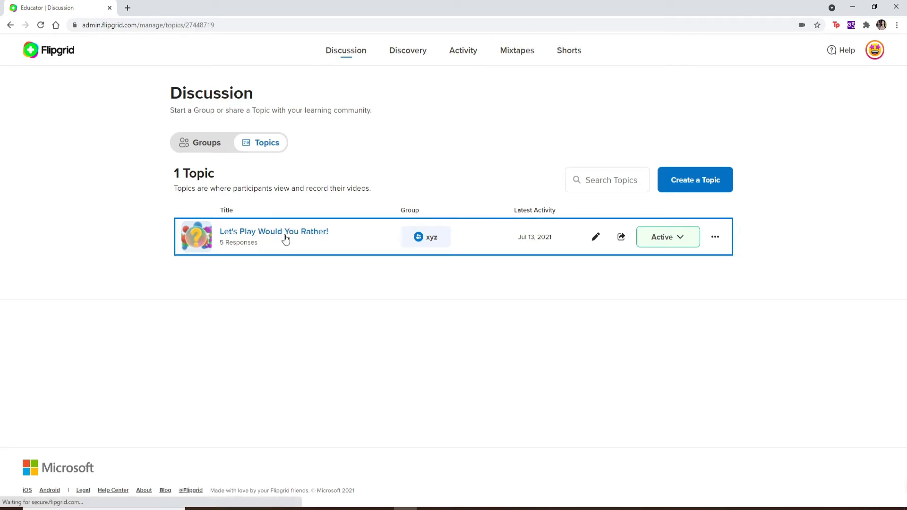
left_click(274, 232)
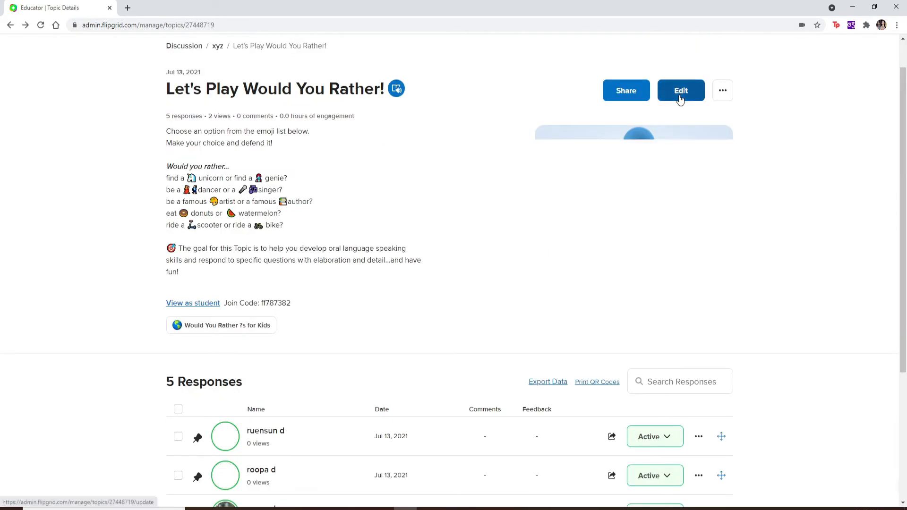
left_click(680, 91)
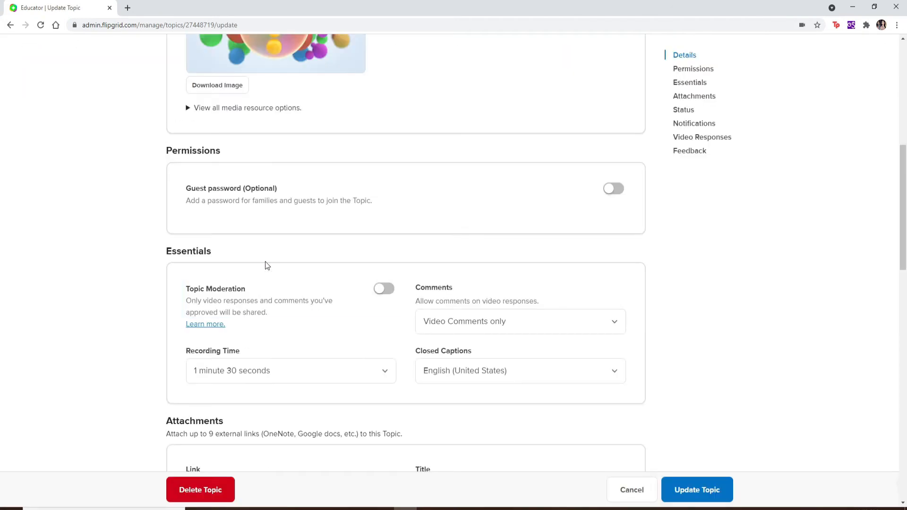
Set Recording Time to 10 minutes under Essentials and save with Update Topic.
scroll("down", 3)
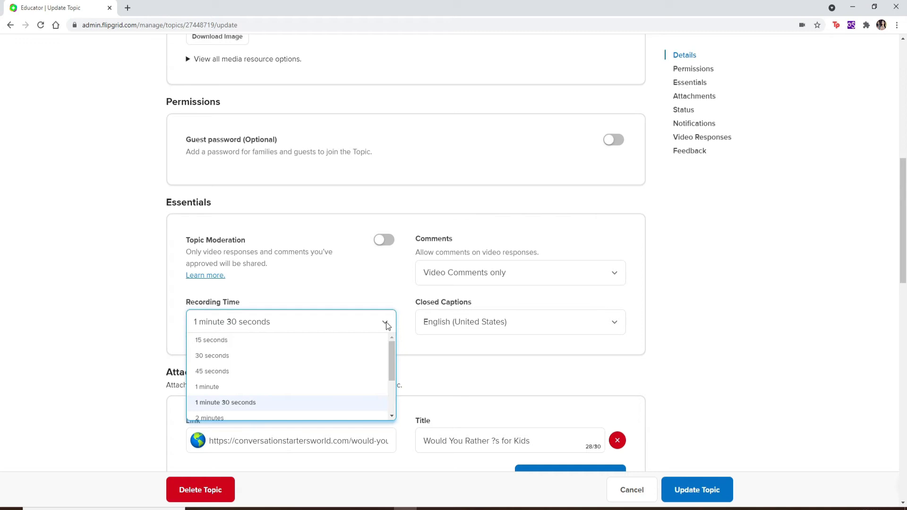
scroll("down", 3)
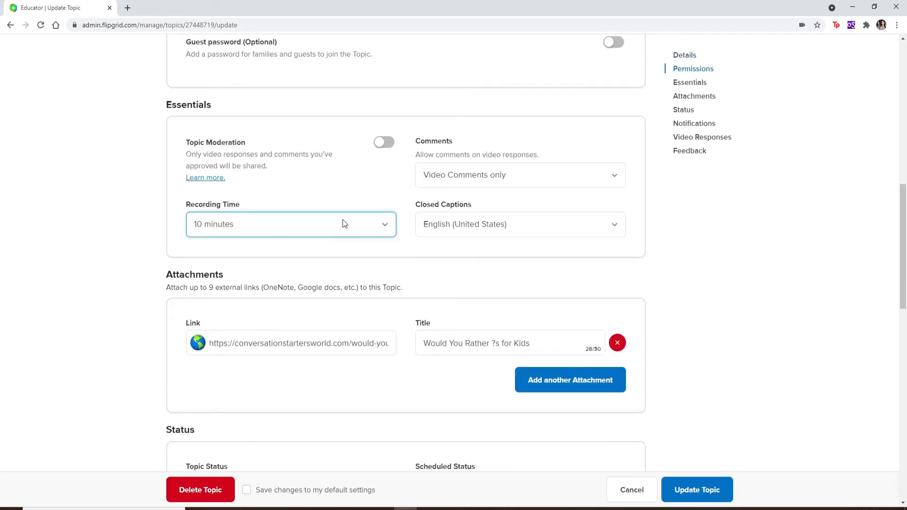
scroll("down", 3)
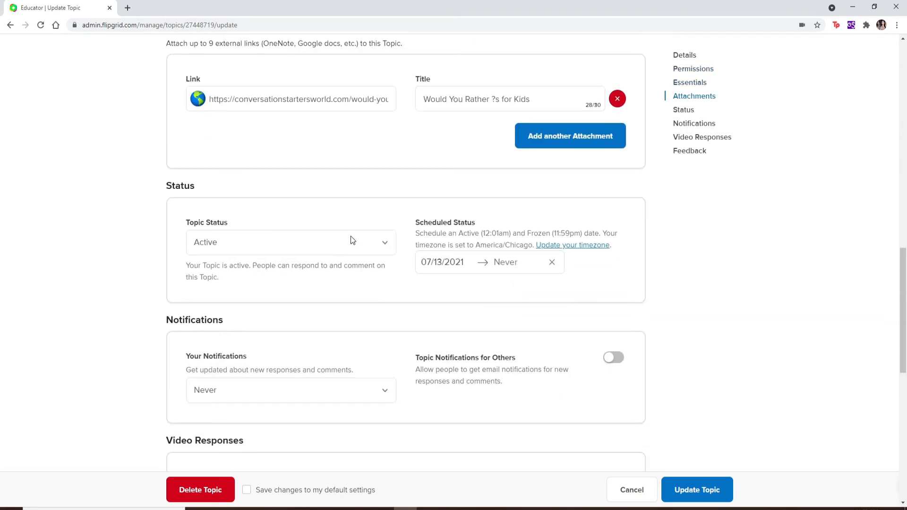
left_click(697, 489)
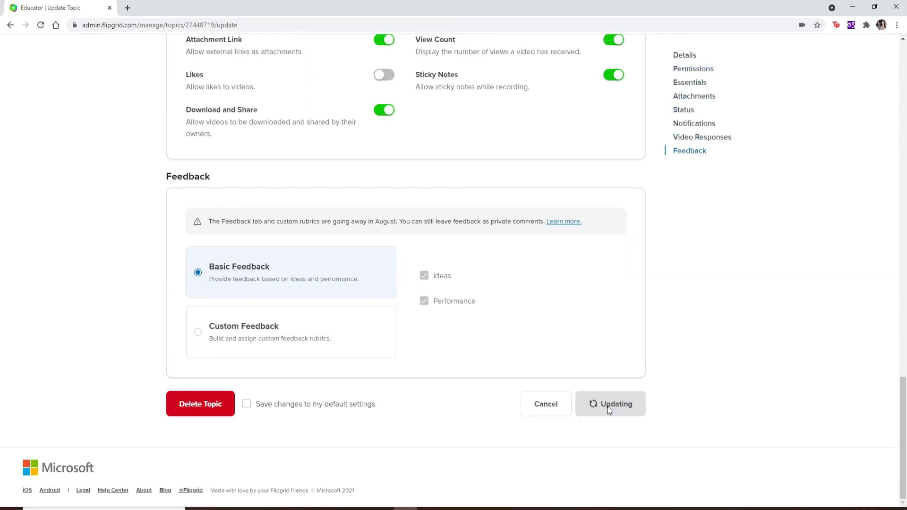
left_click(609, 404)
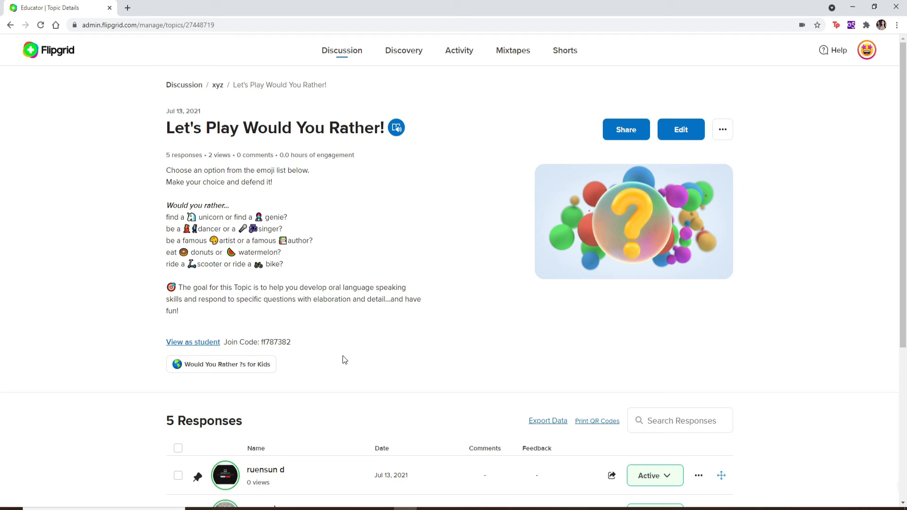